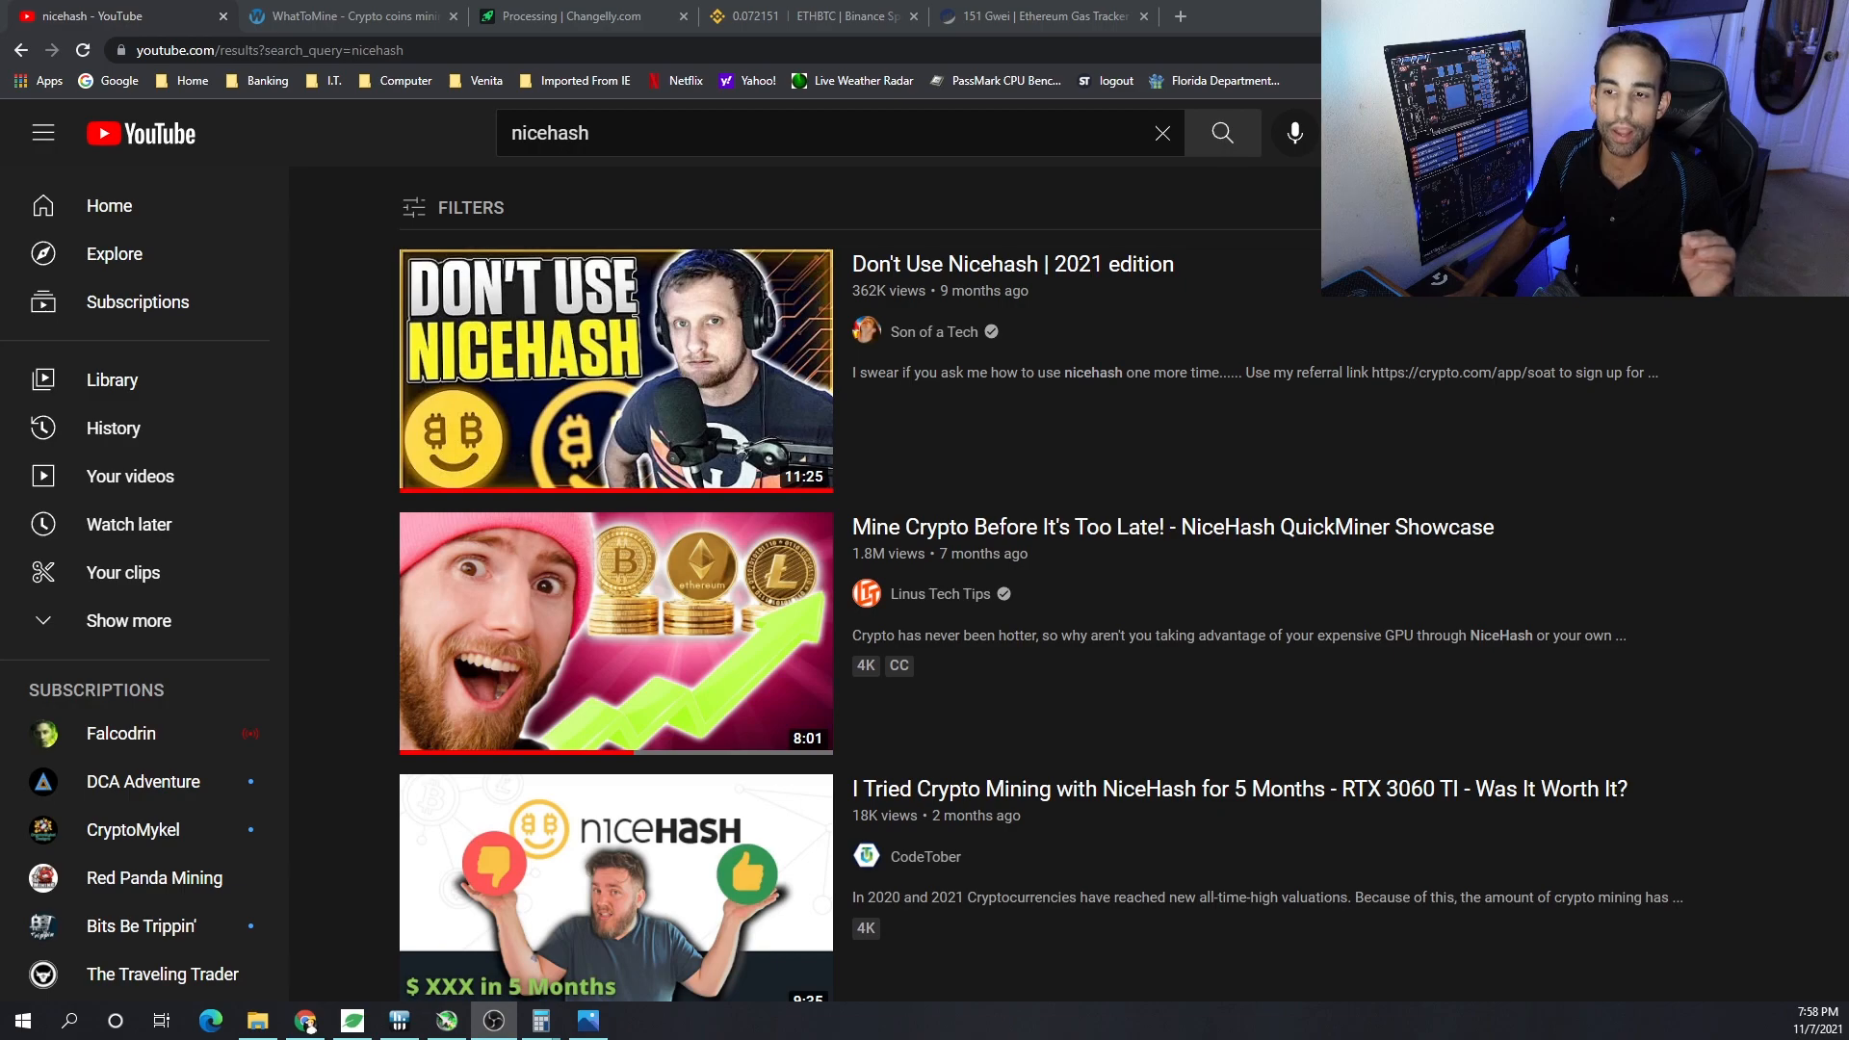
Step: Switch to WhatToMine and scroll to the GPU profitability table showing Ethereum and Nicehash-Ethash
scroll("down", 3)
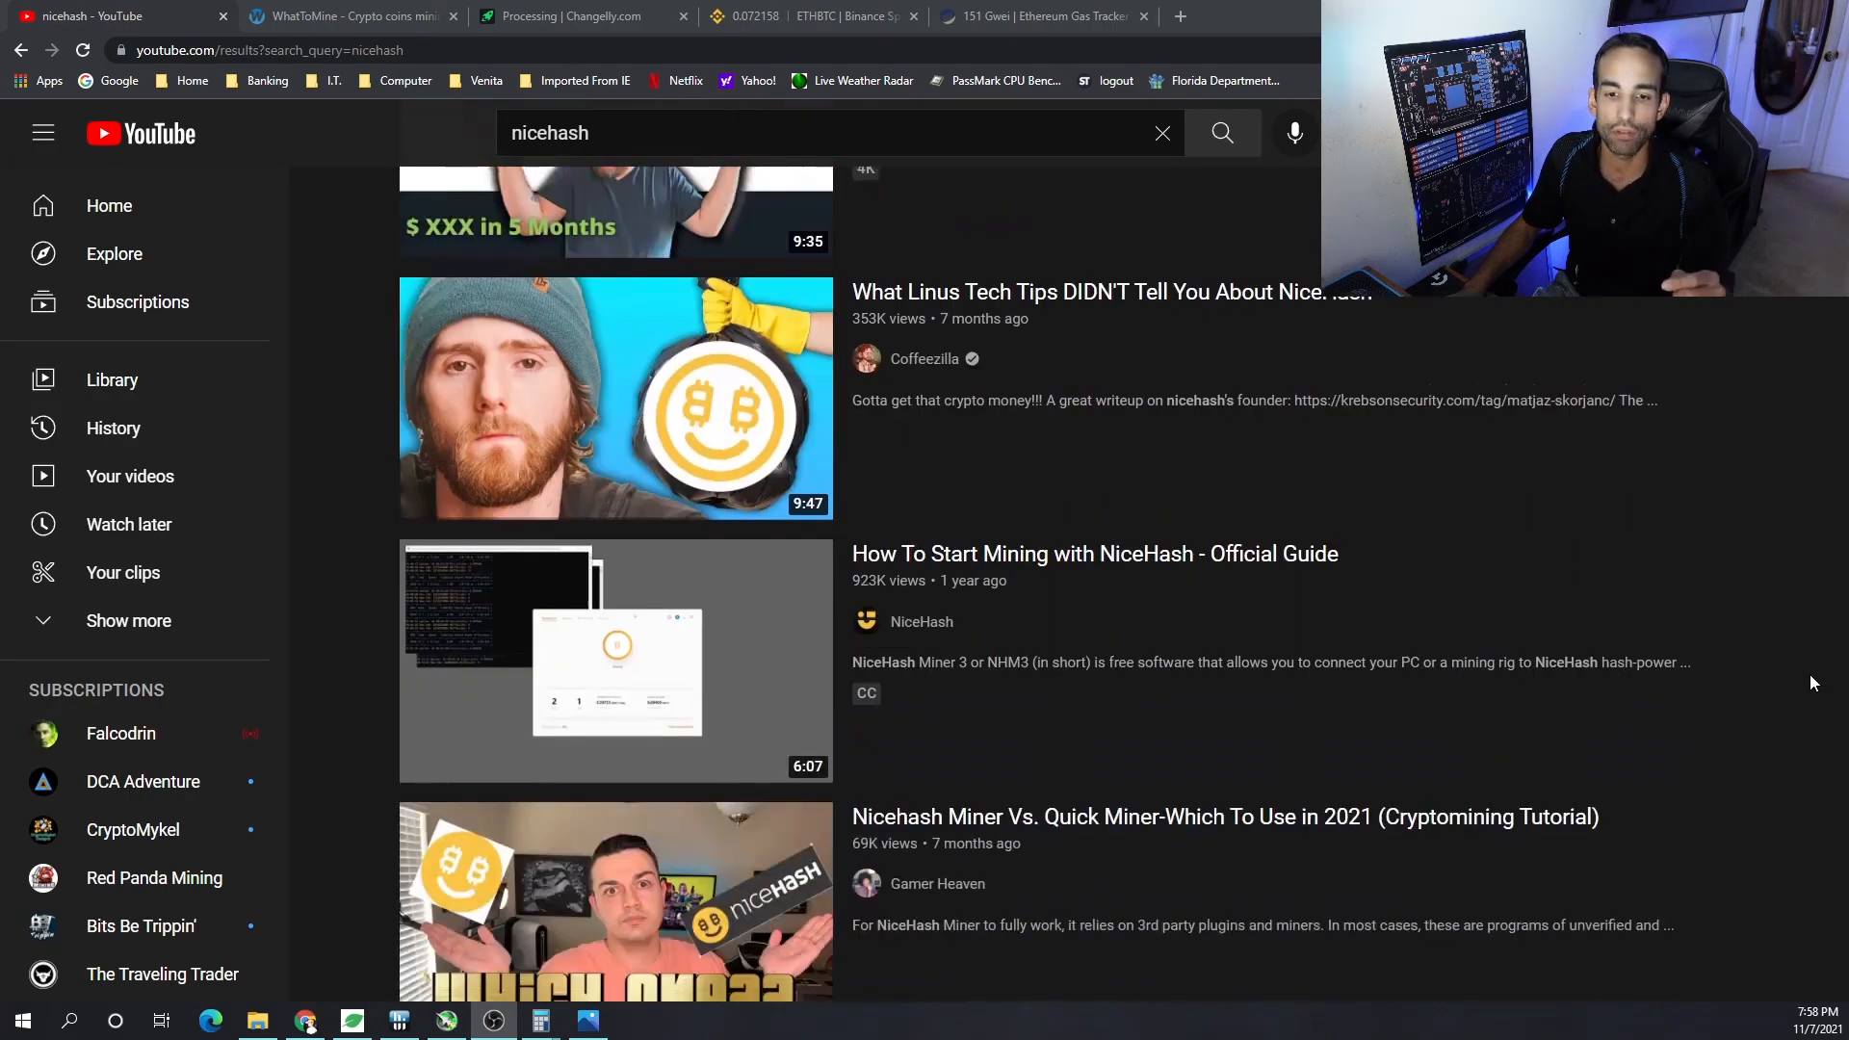
scroll("down", 3)
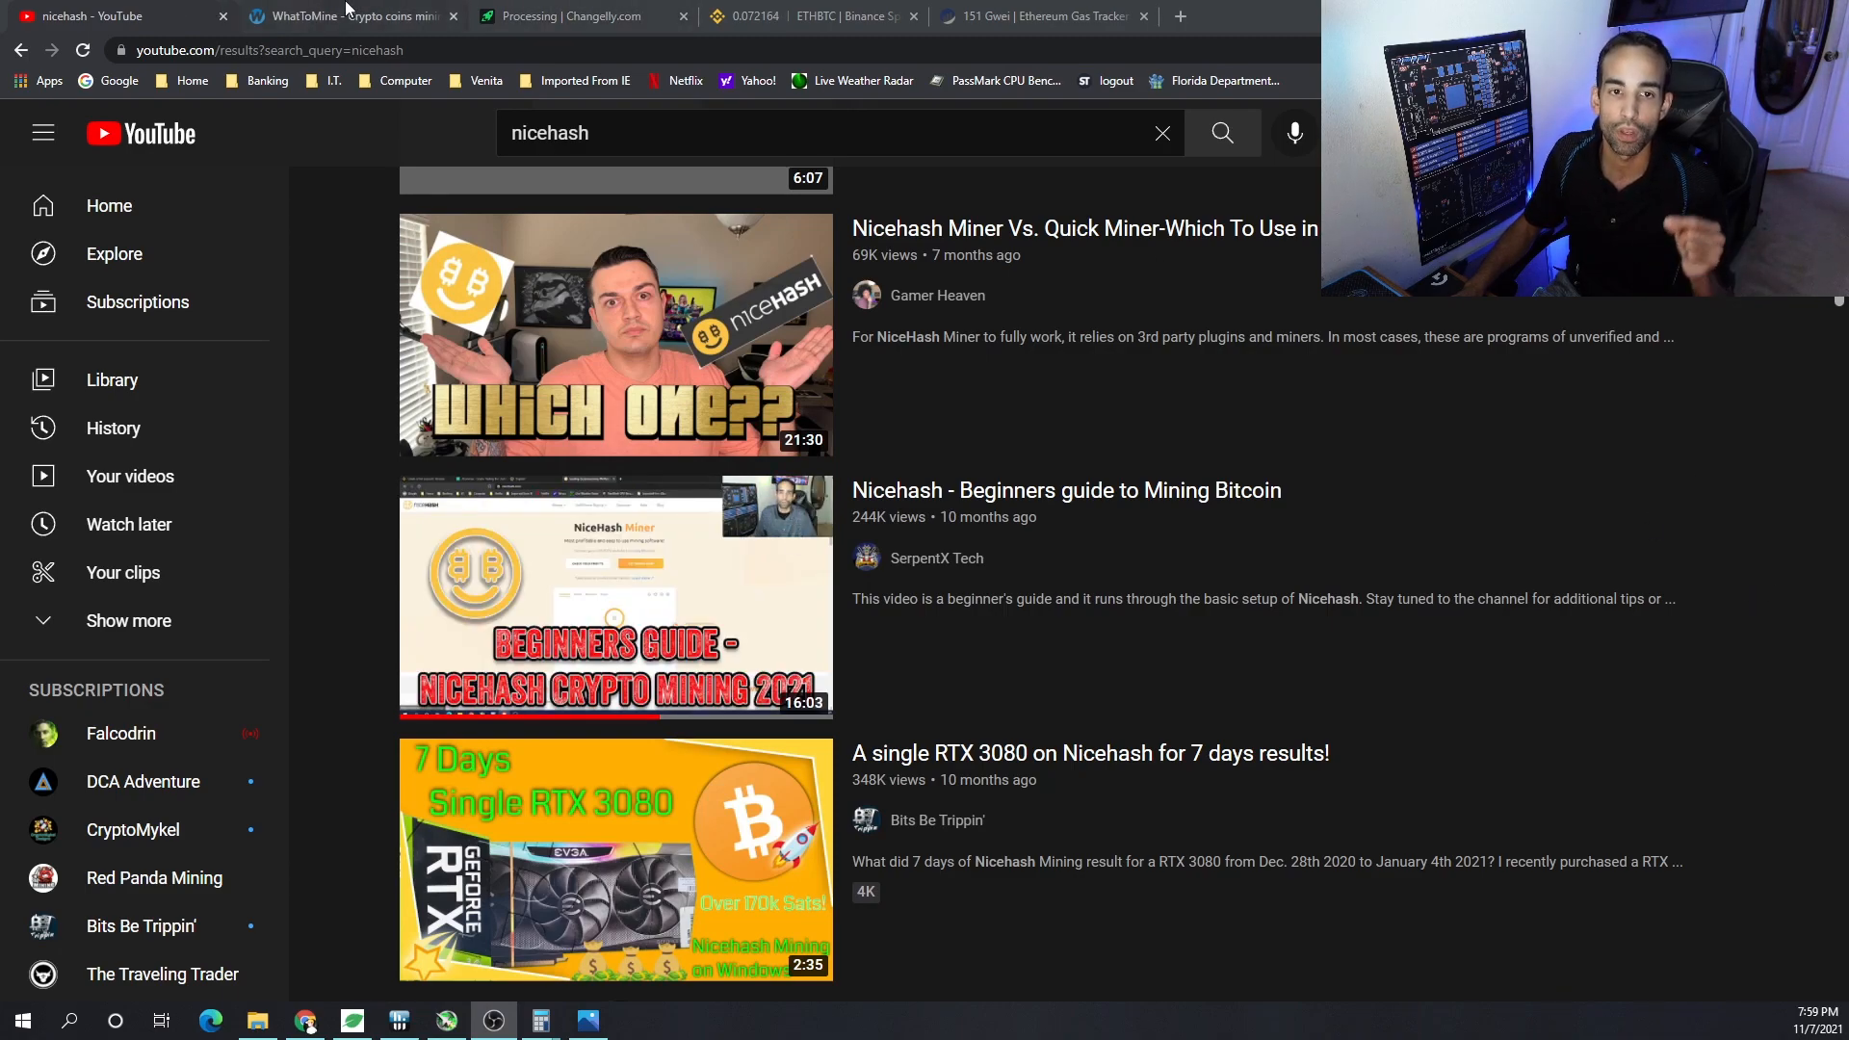
left_click(348, 15)
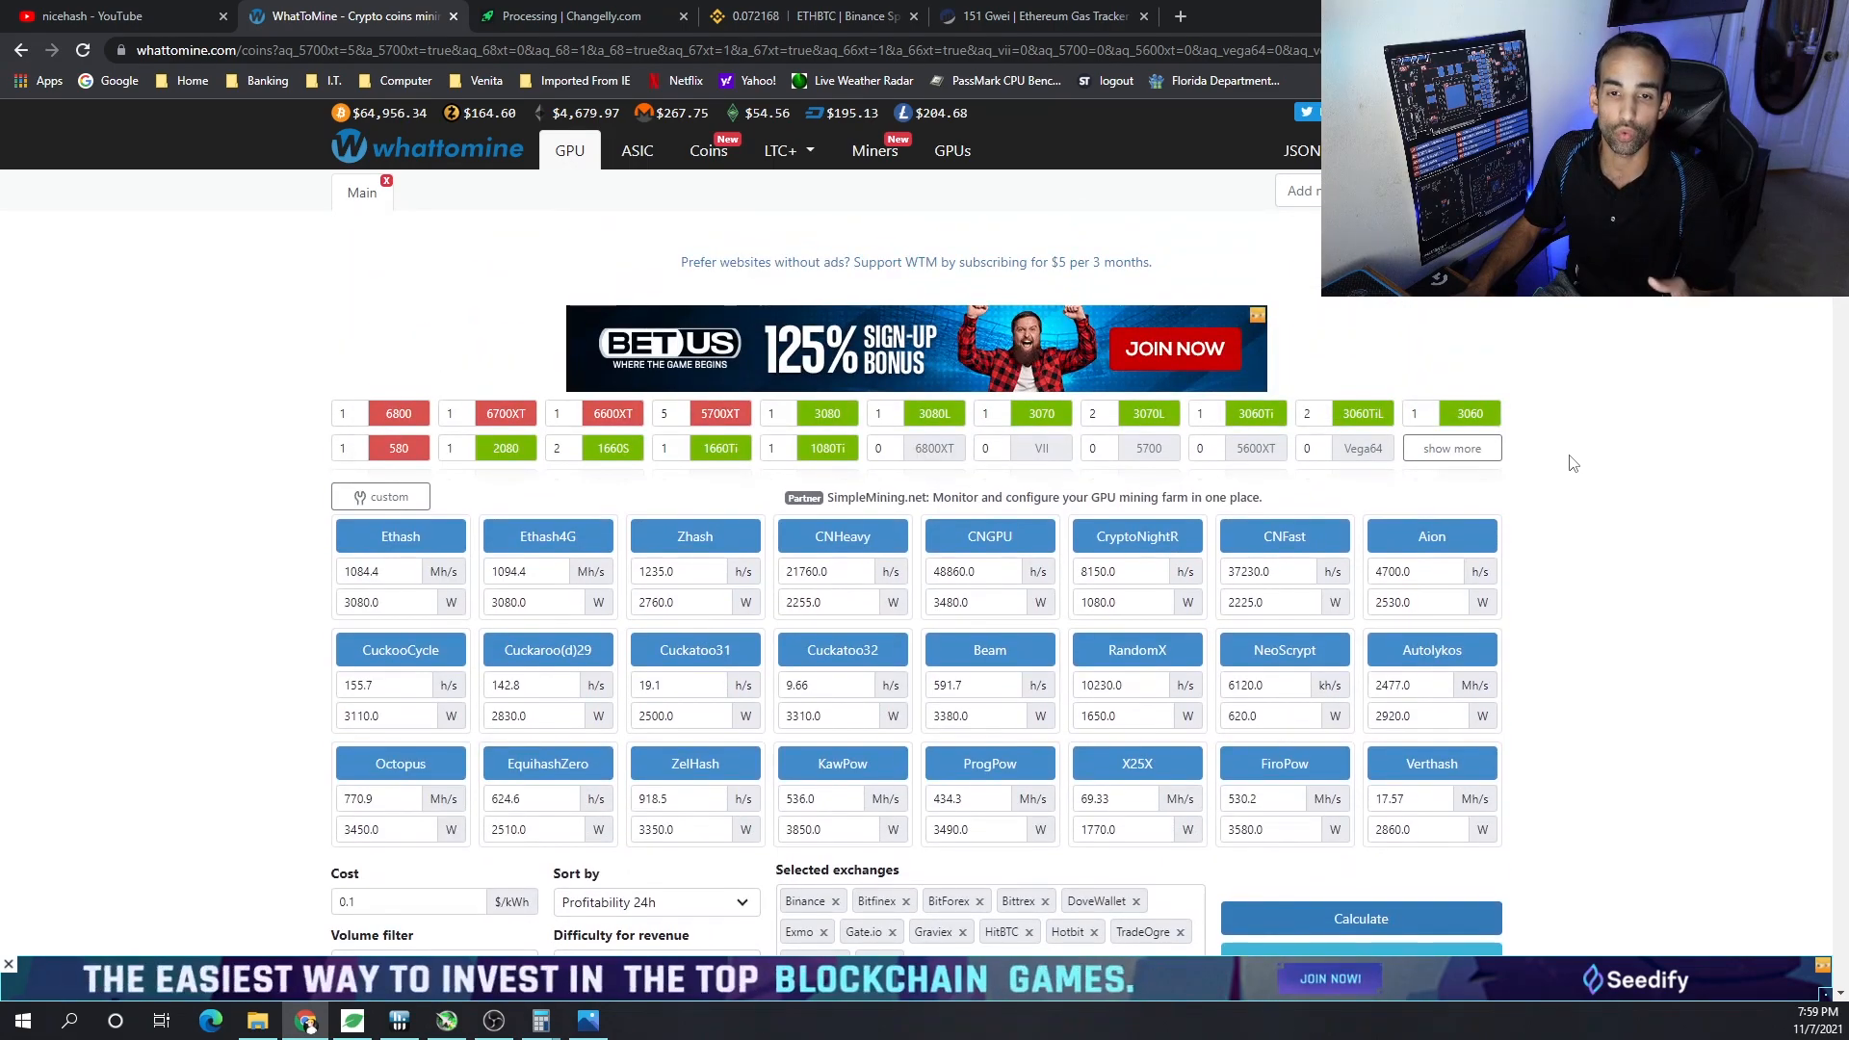
mouse_move(1581, 431)
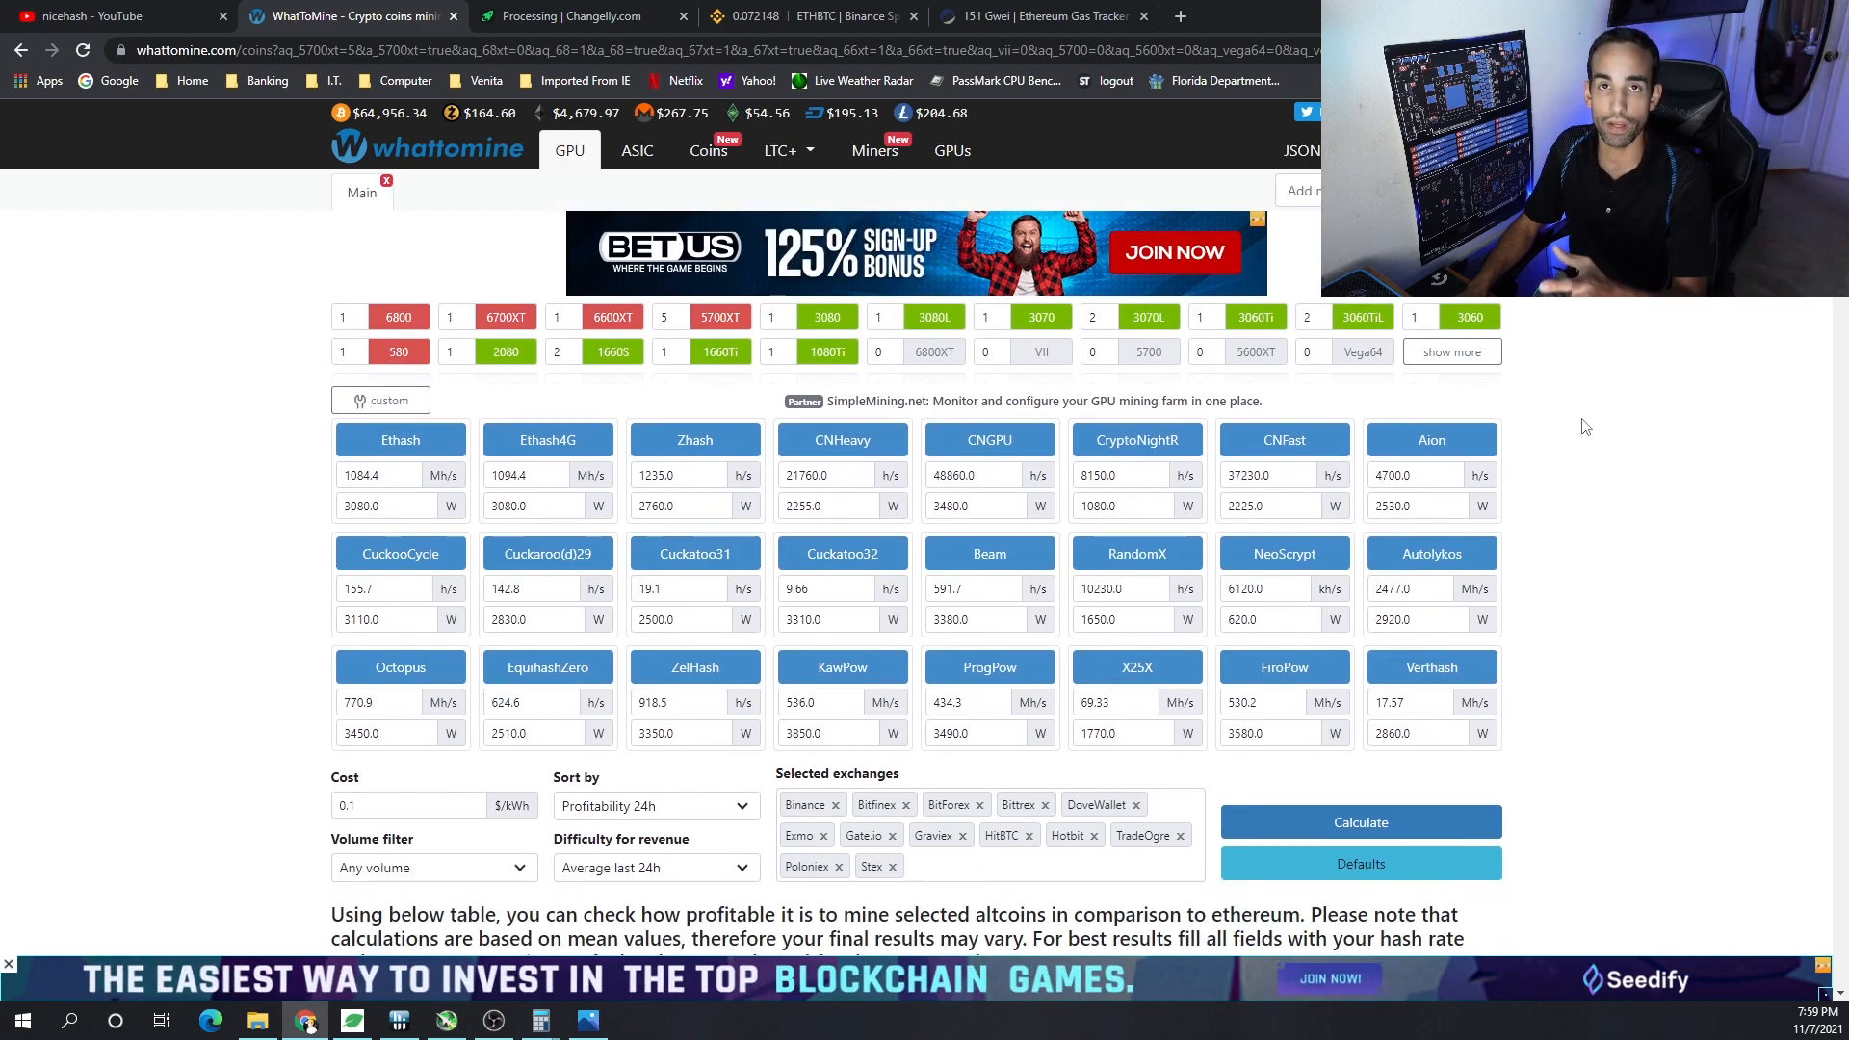
scroll("down", 3)
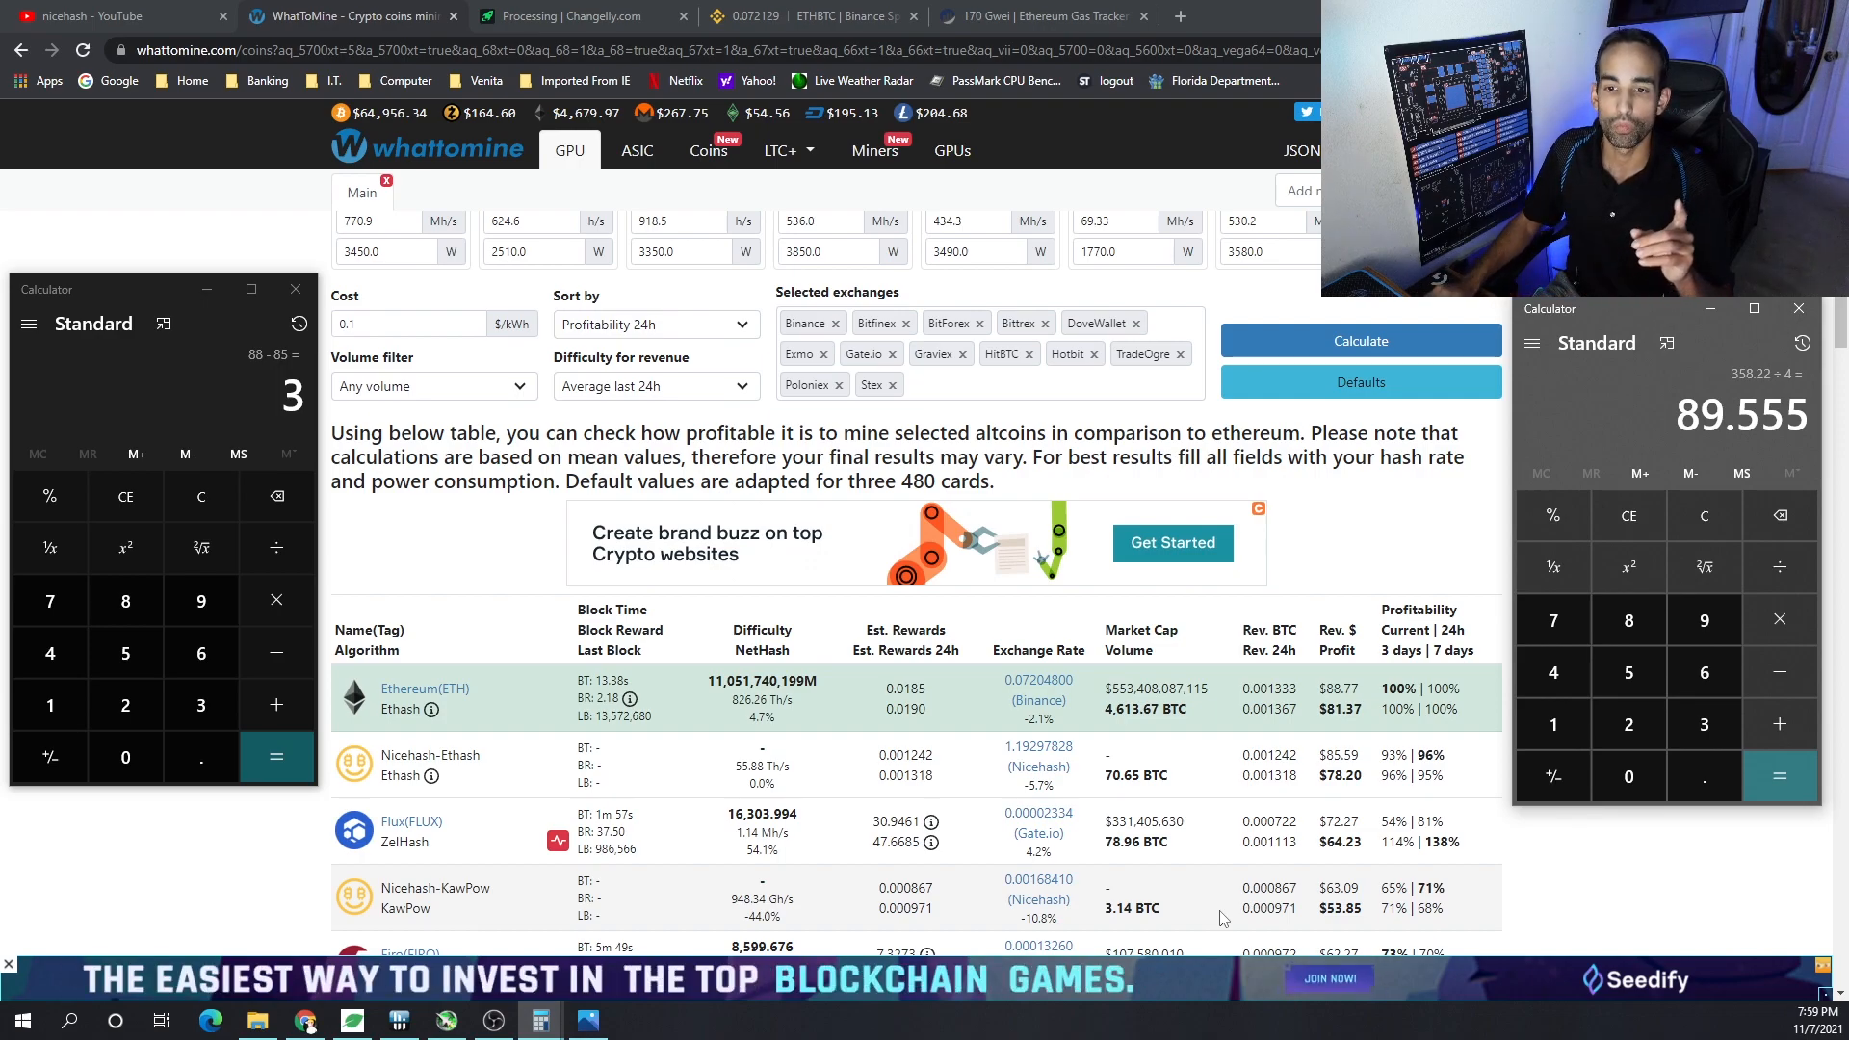
scroll("down", 3)
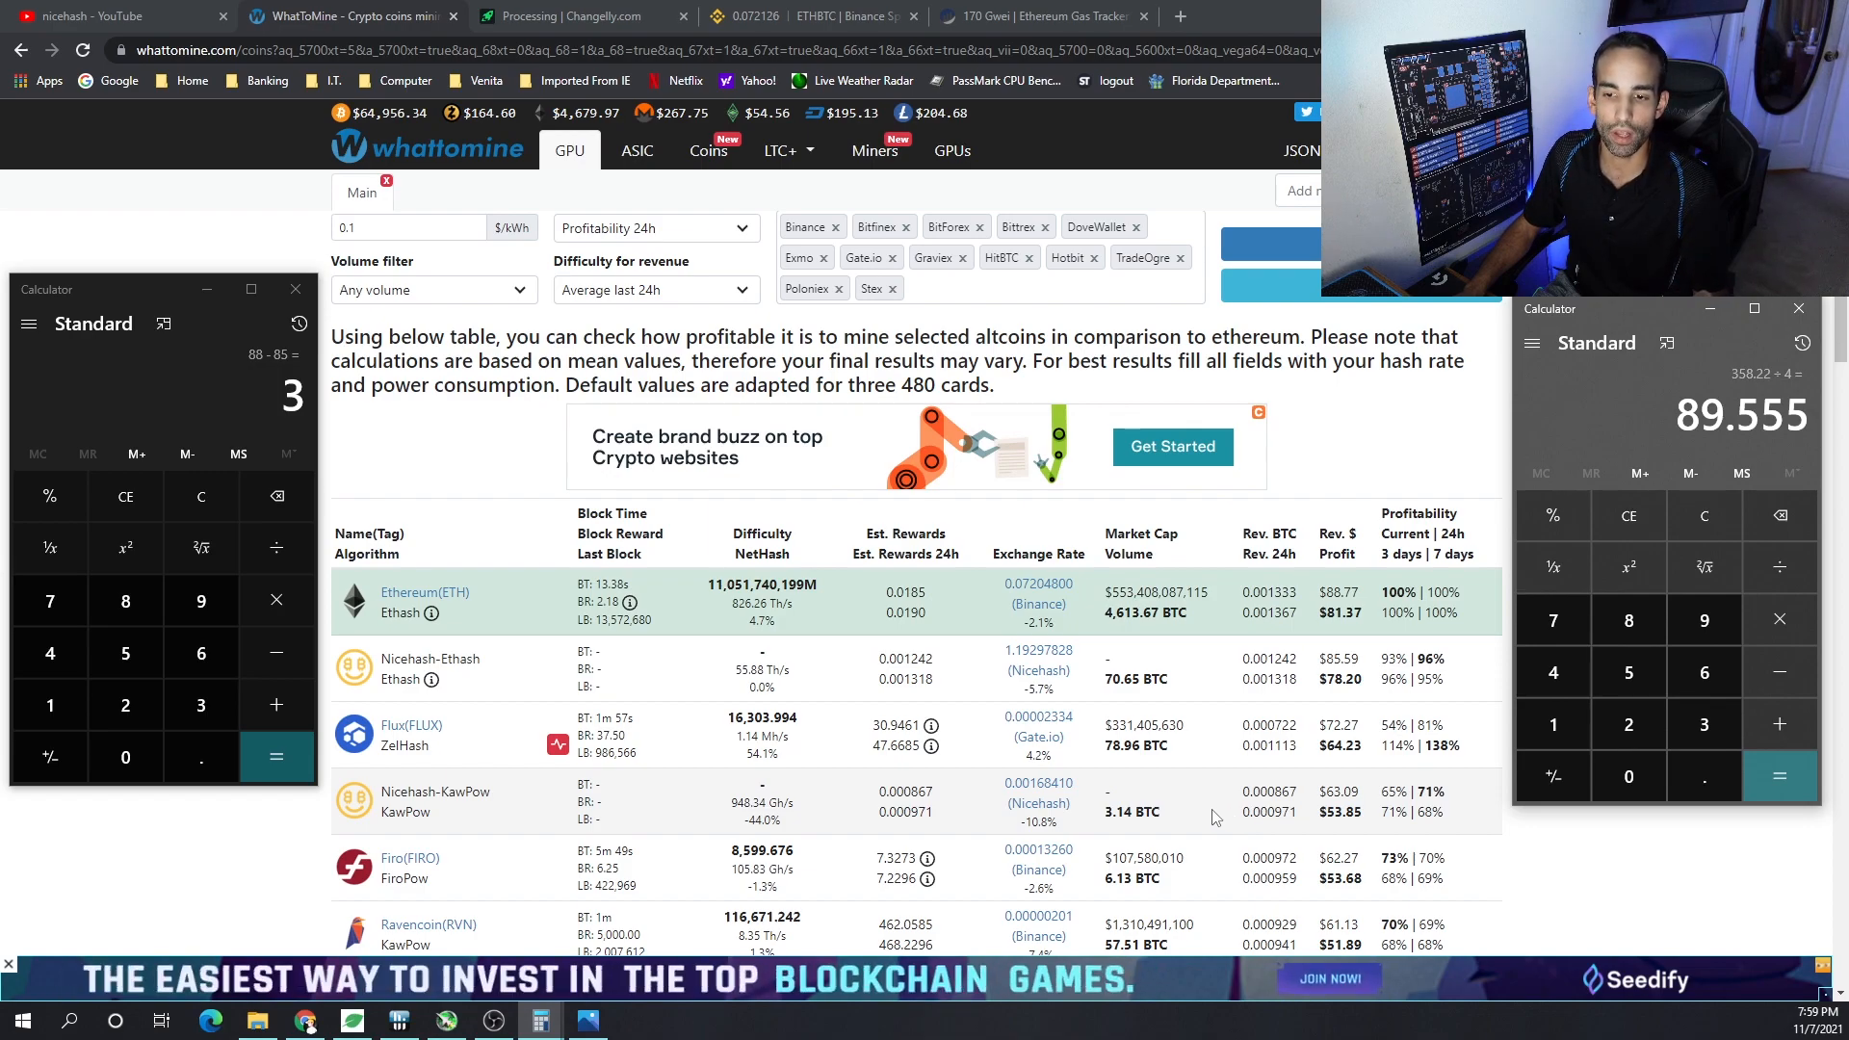
mouse_move(1208, 818)
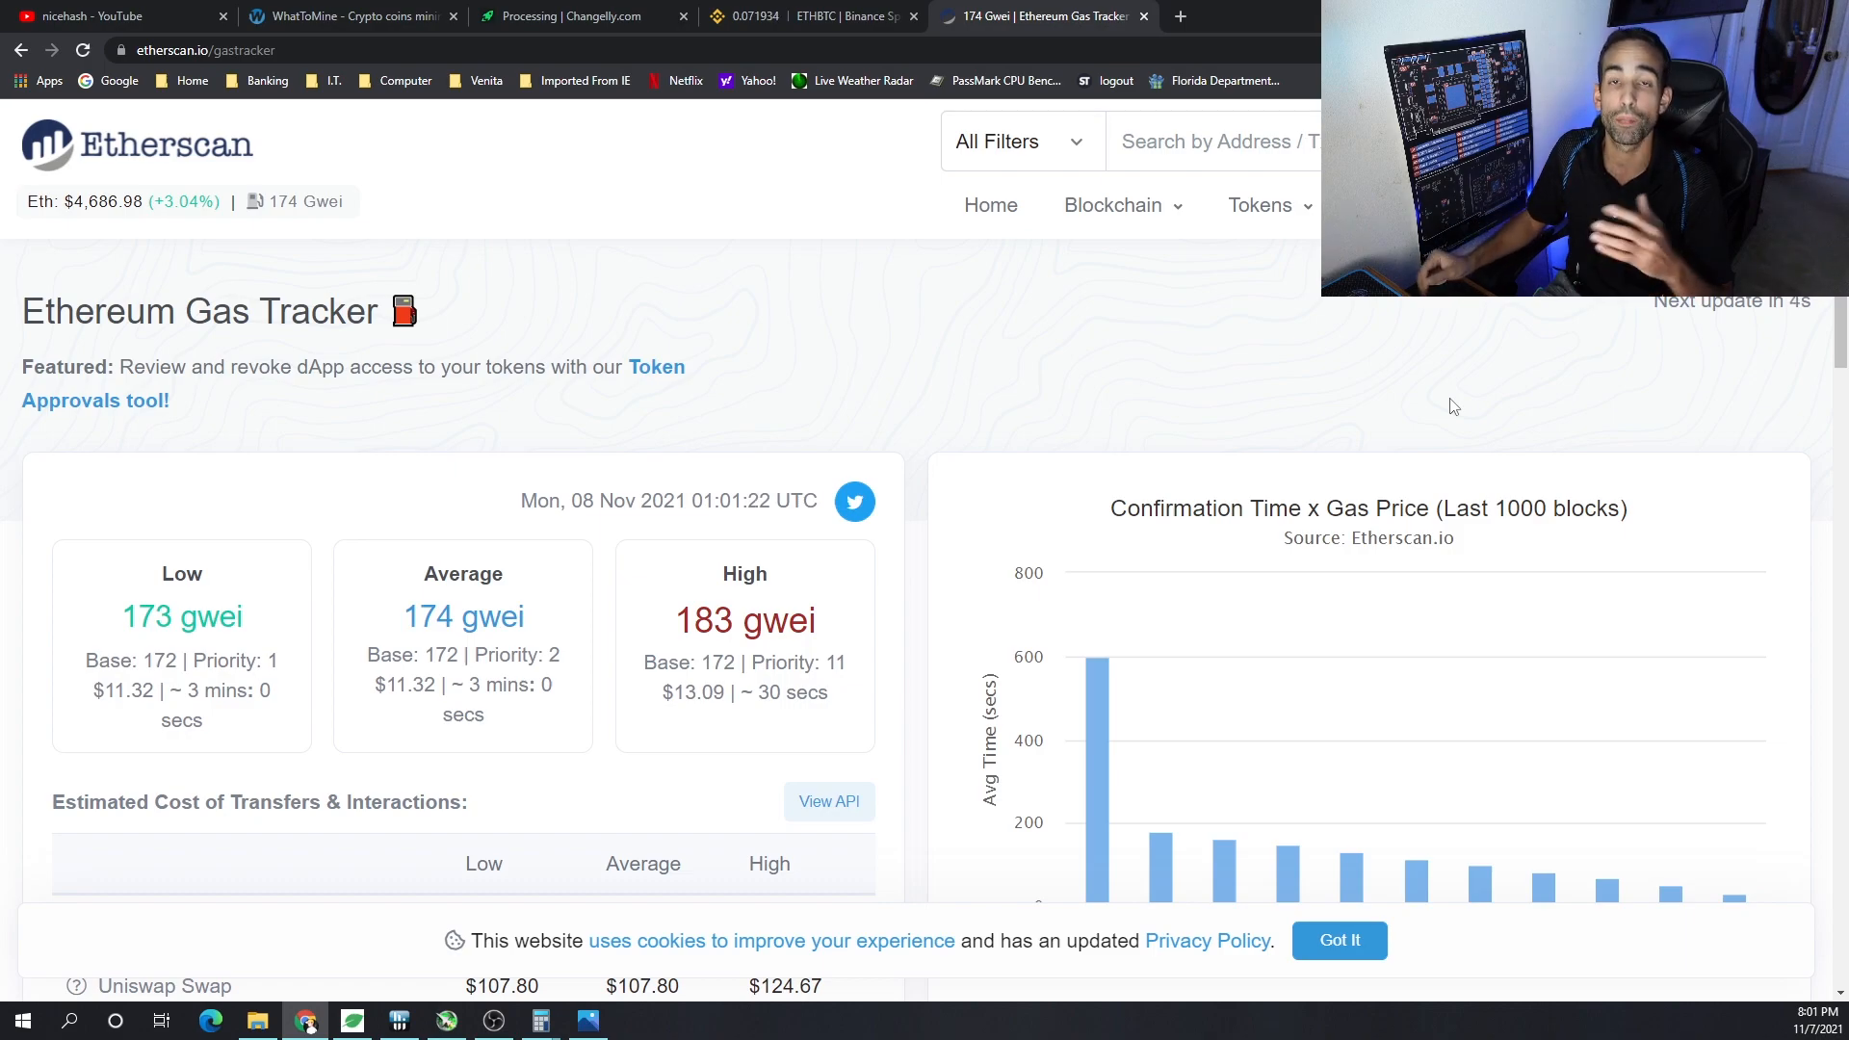
mouse_move(1034, 304)
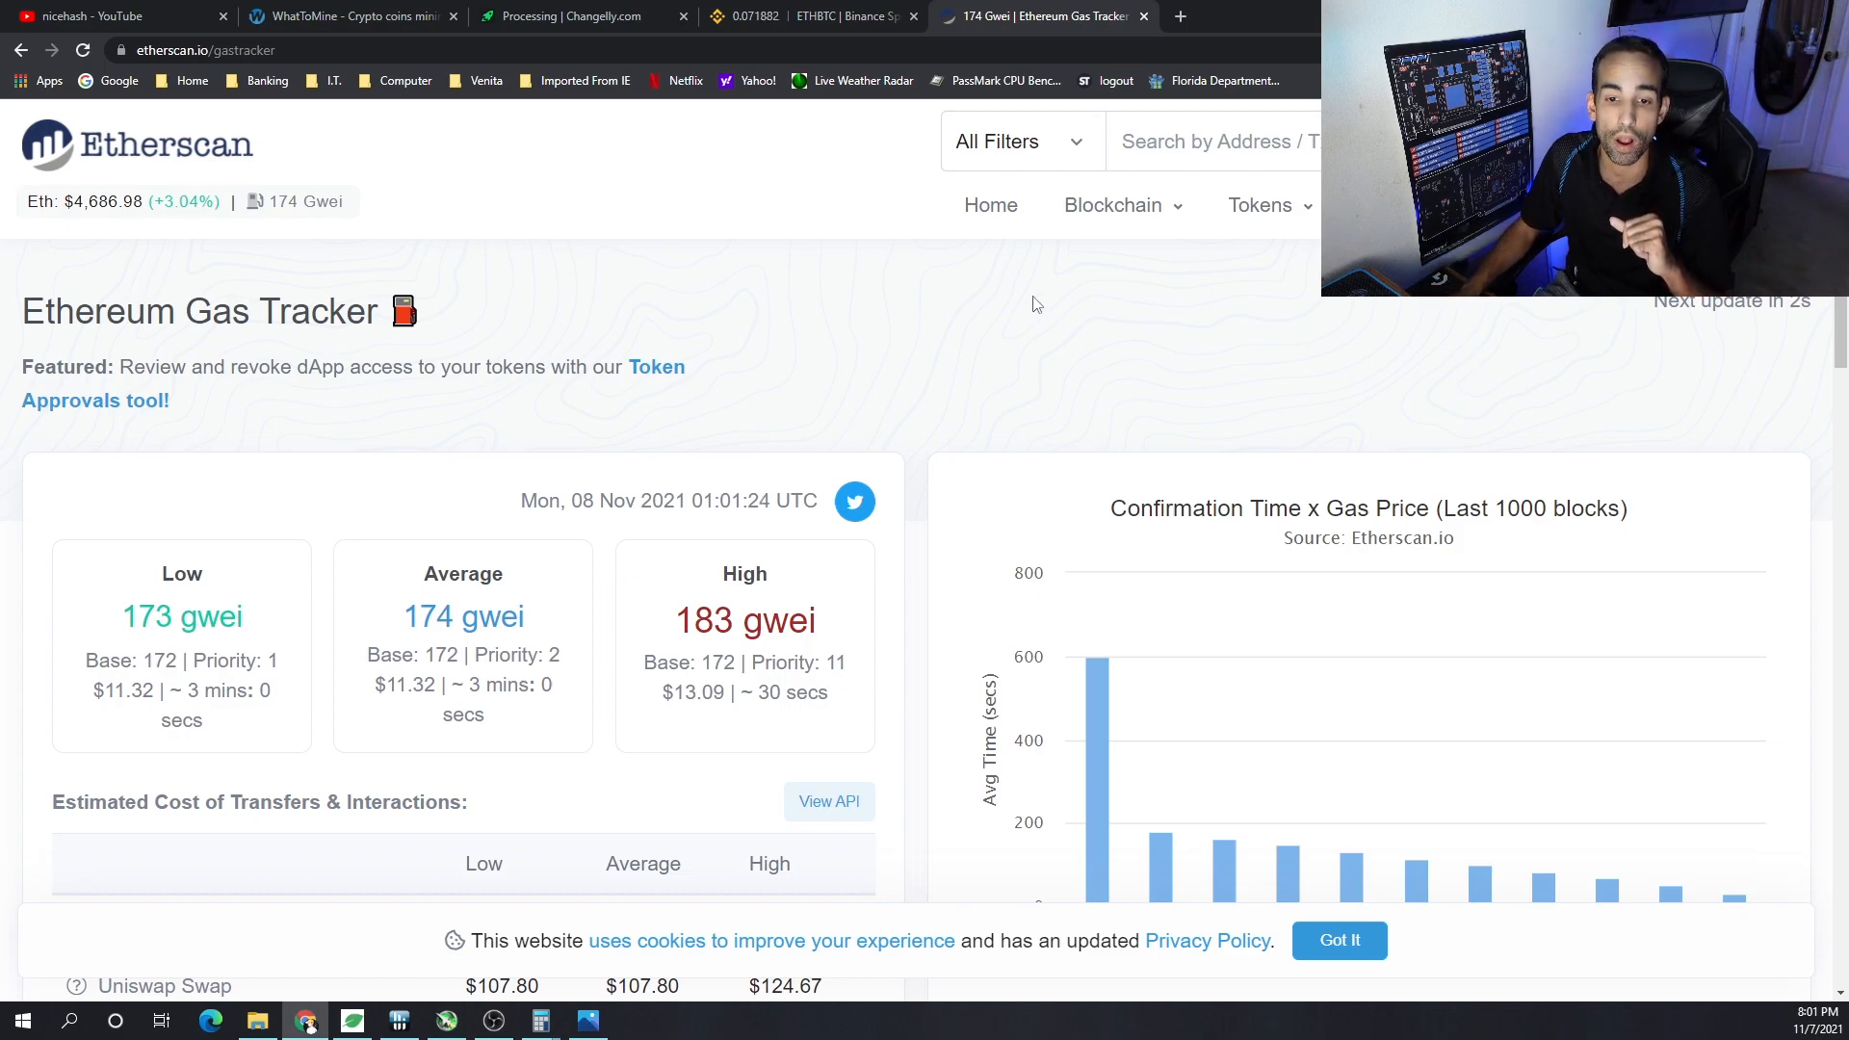
mouse_move(960, 362)
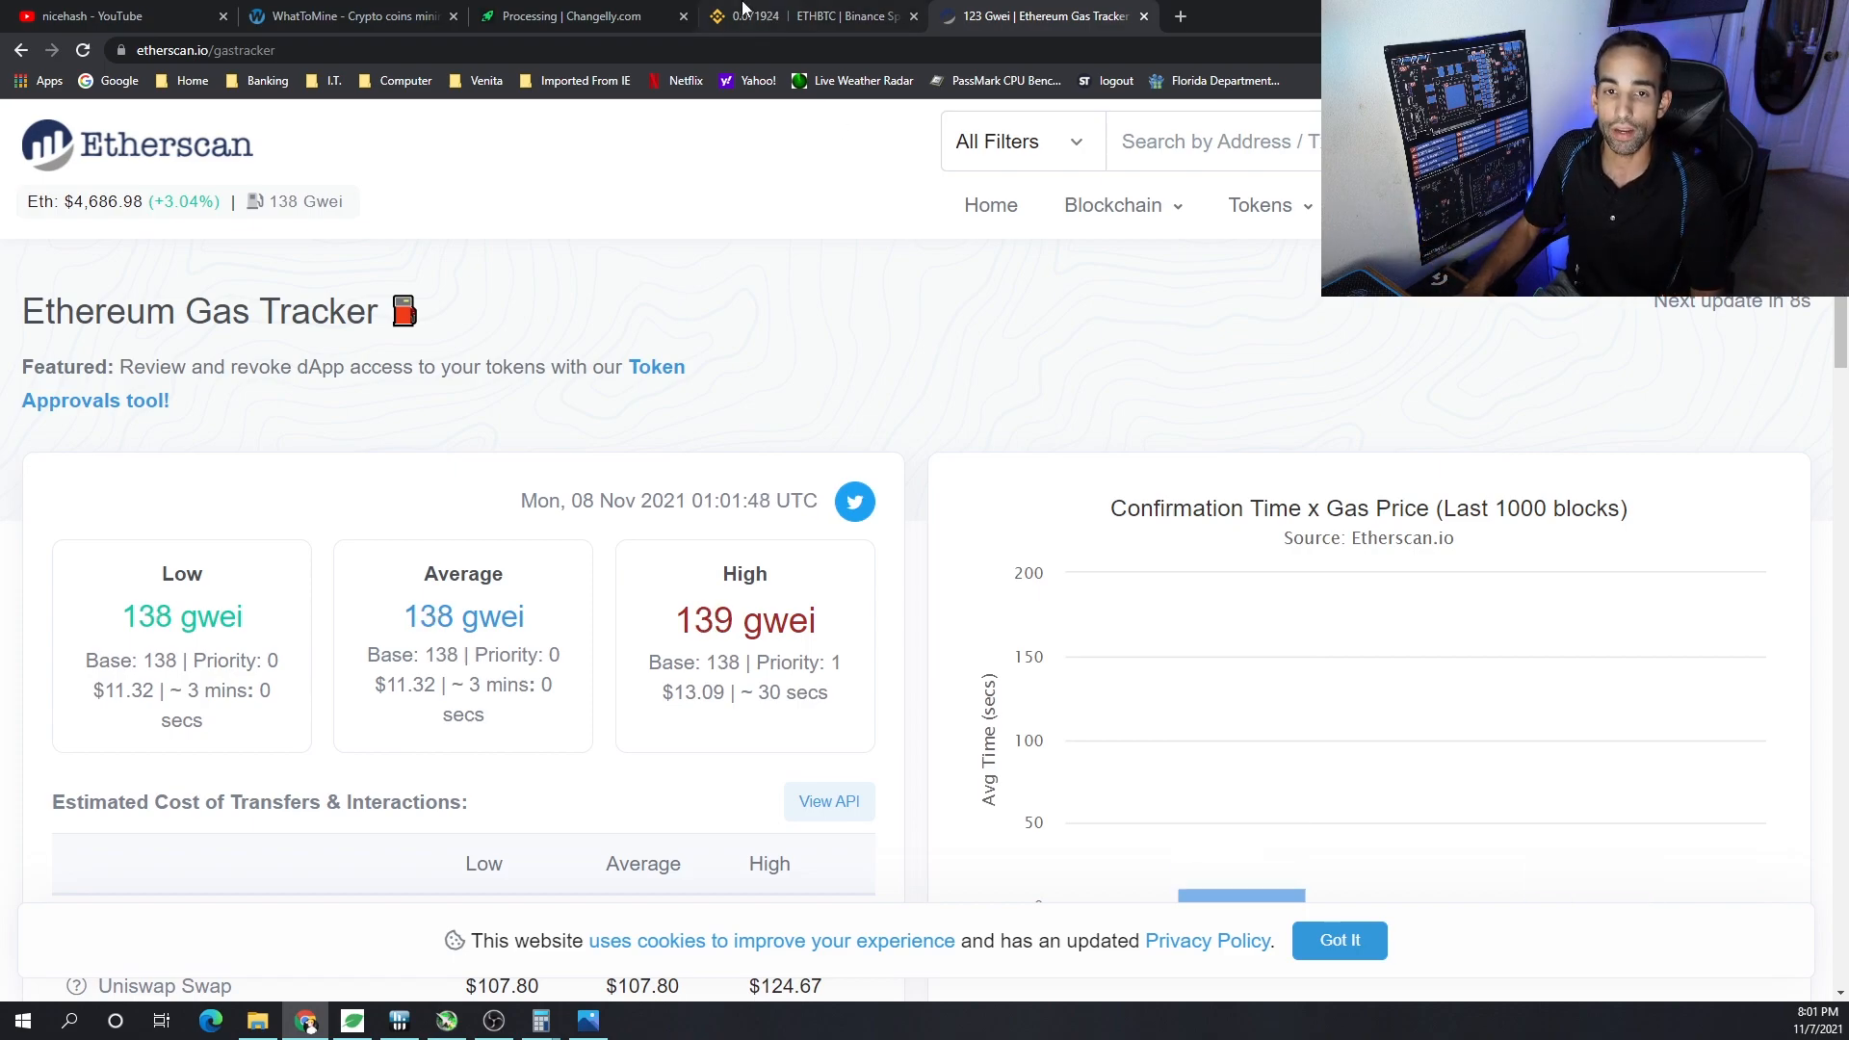
Step: Return to the WhatToMine profitability table after reviewing Etherscan gas fees of 138–174 gwei
left_click(348, 15)
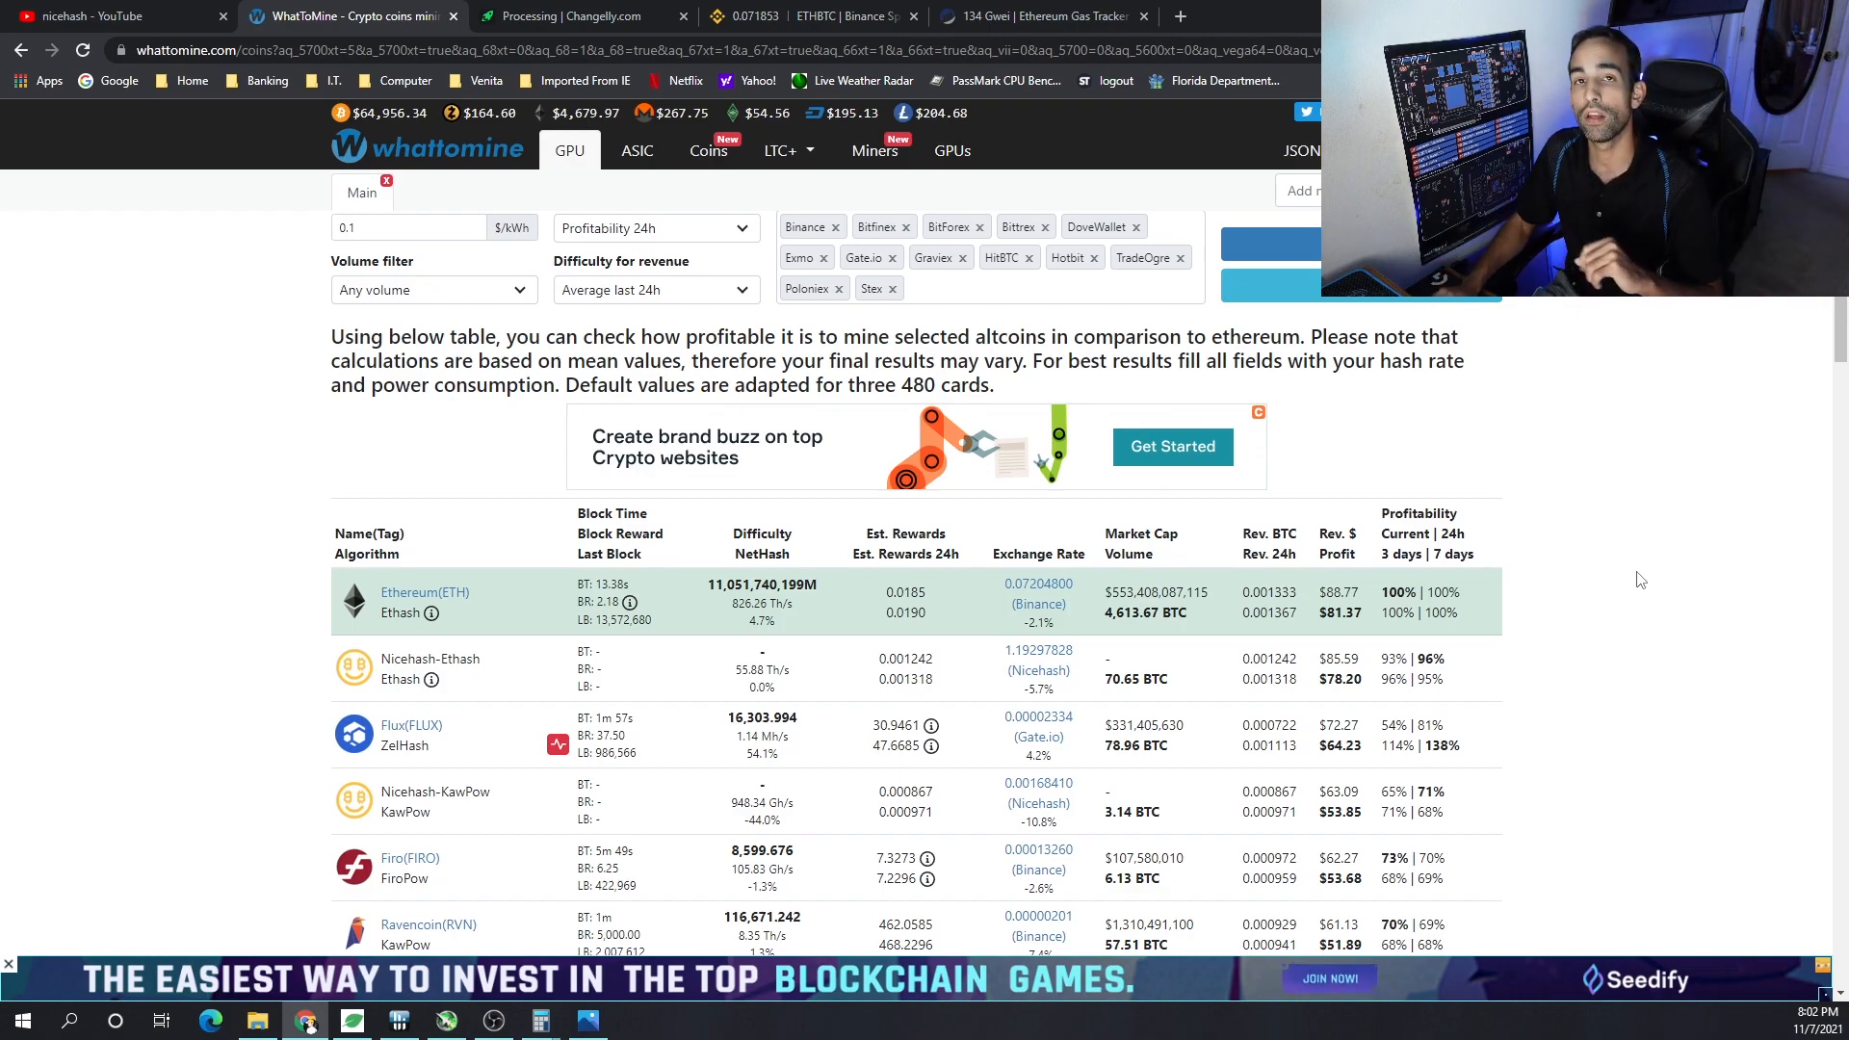
Step: Go back to the YouTube search results for nicehash
left_click(106, 15)
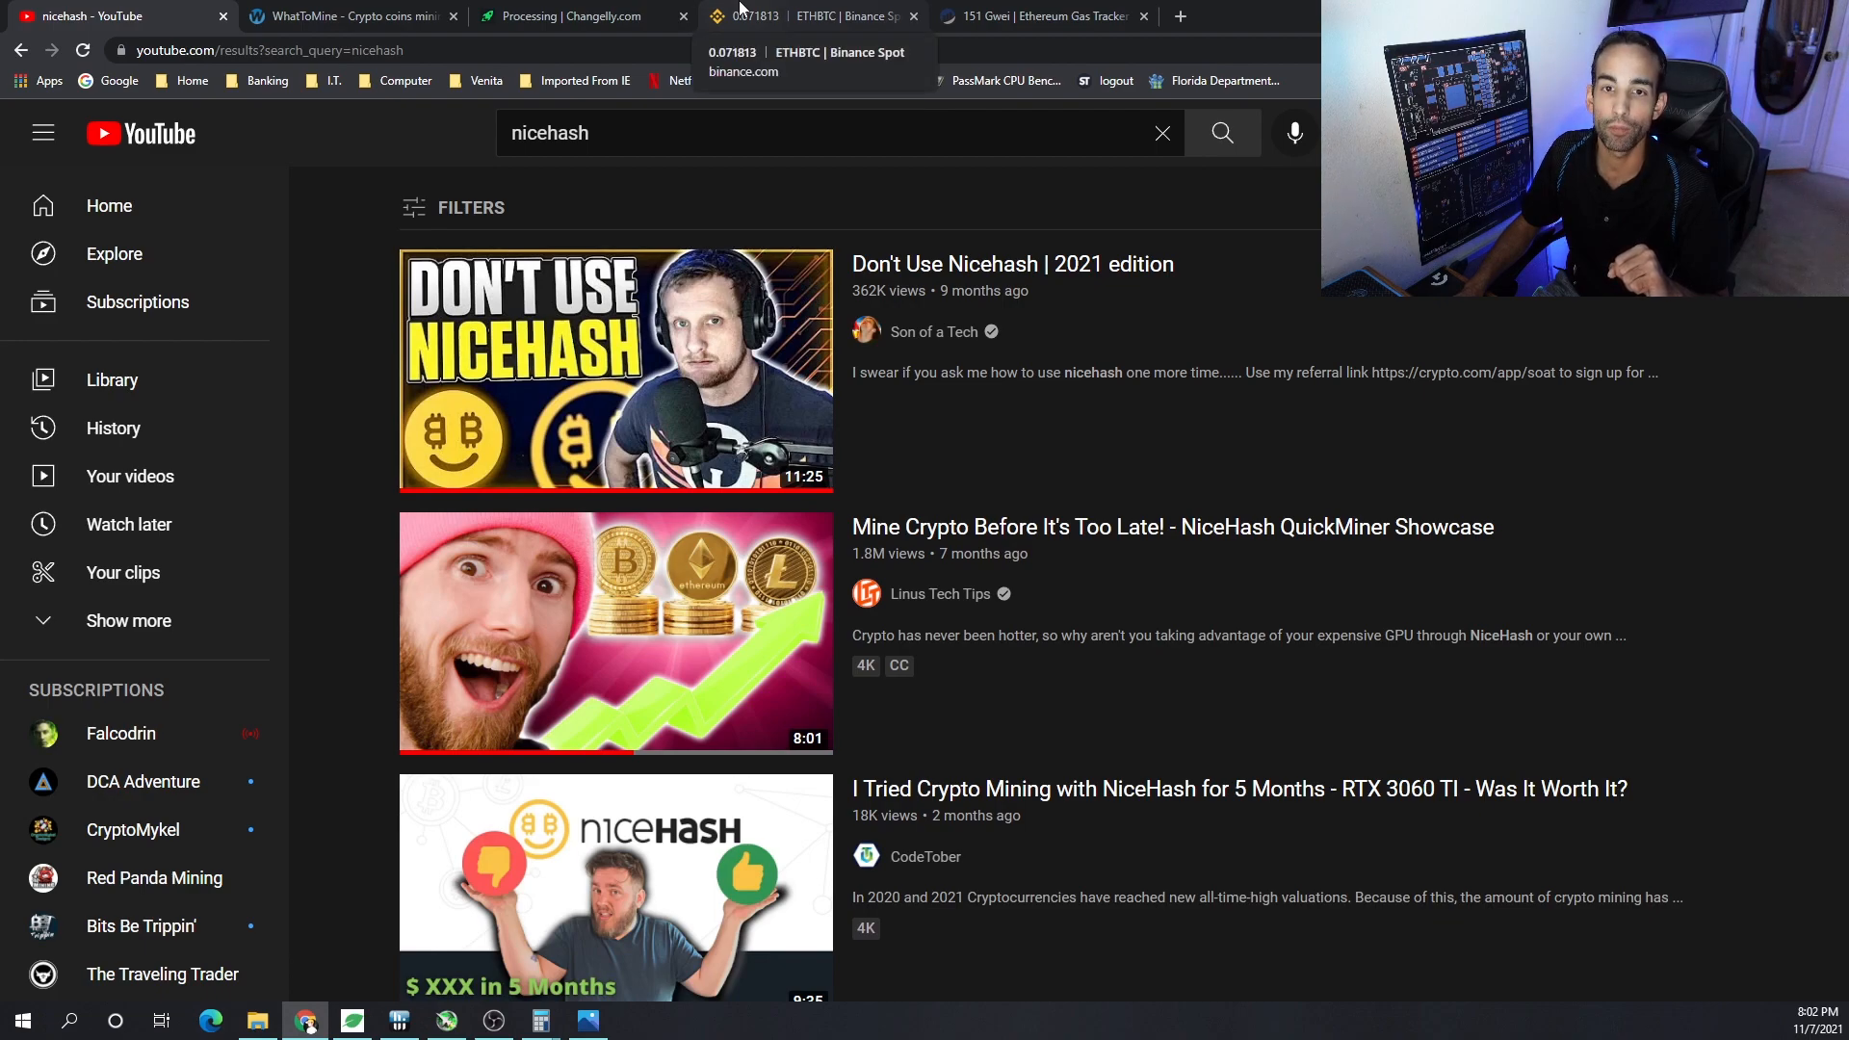
Step: Bring up the Binance ETH/BTC spot trading chart
left_click(802, 15)
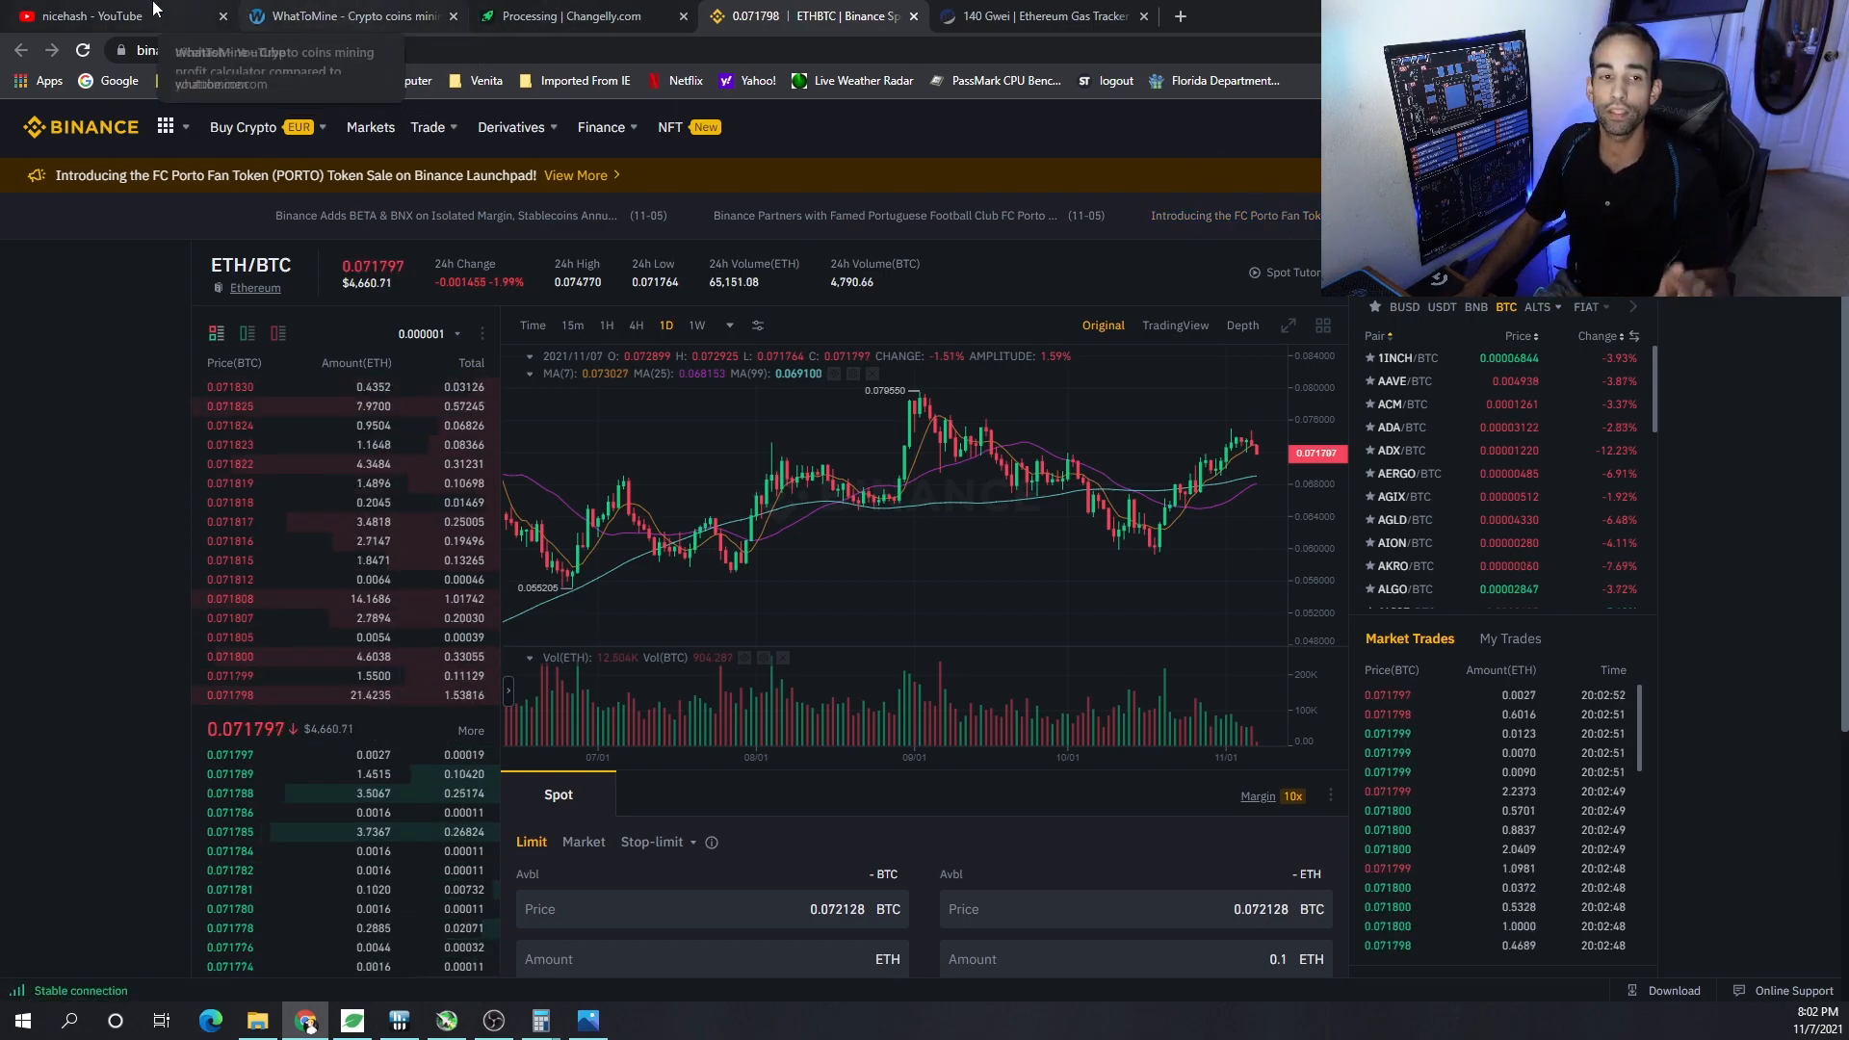
Step: Return to the WhatToMine table showing Ethereum, Ravencoin and Ryo rows
left_click(348, 15)
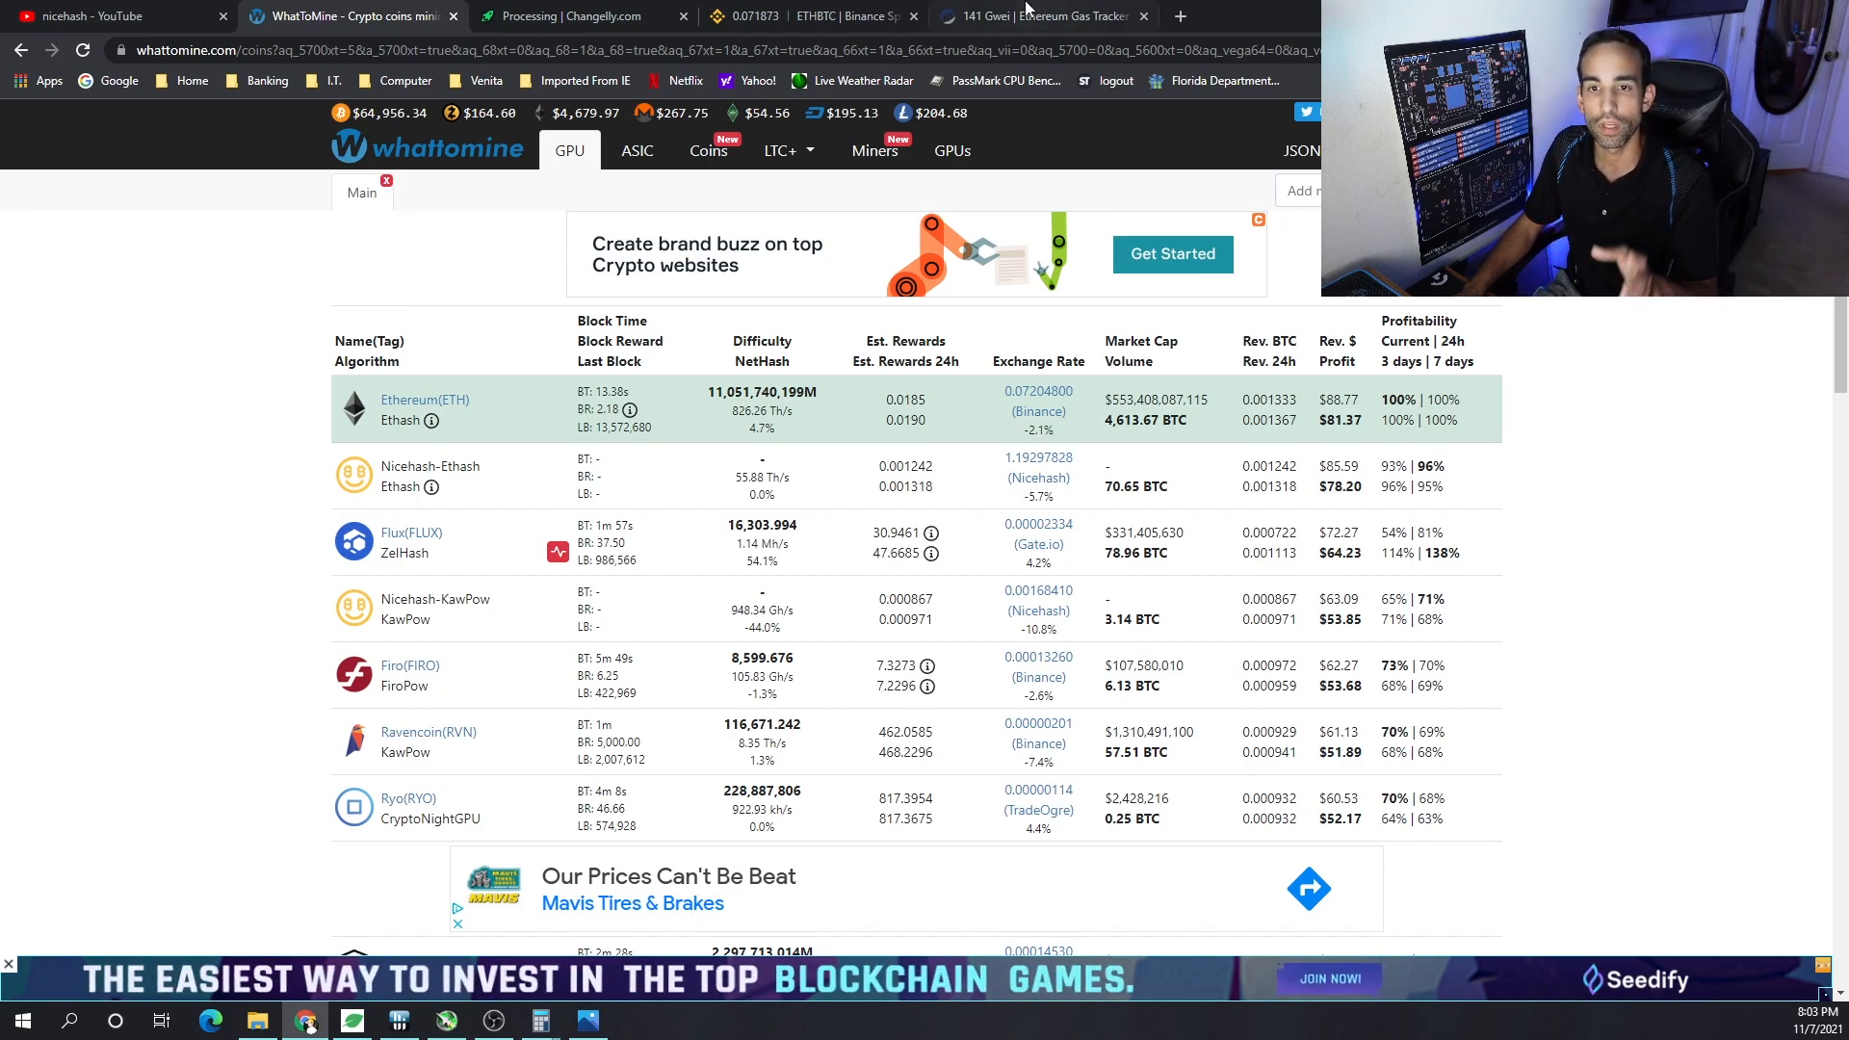
Step: Glance at the Binance ETH/BTC chart, then return to the YouTube nicehash results
left_click(1038, 15)
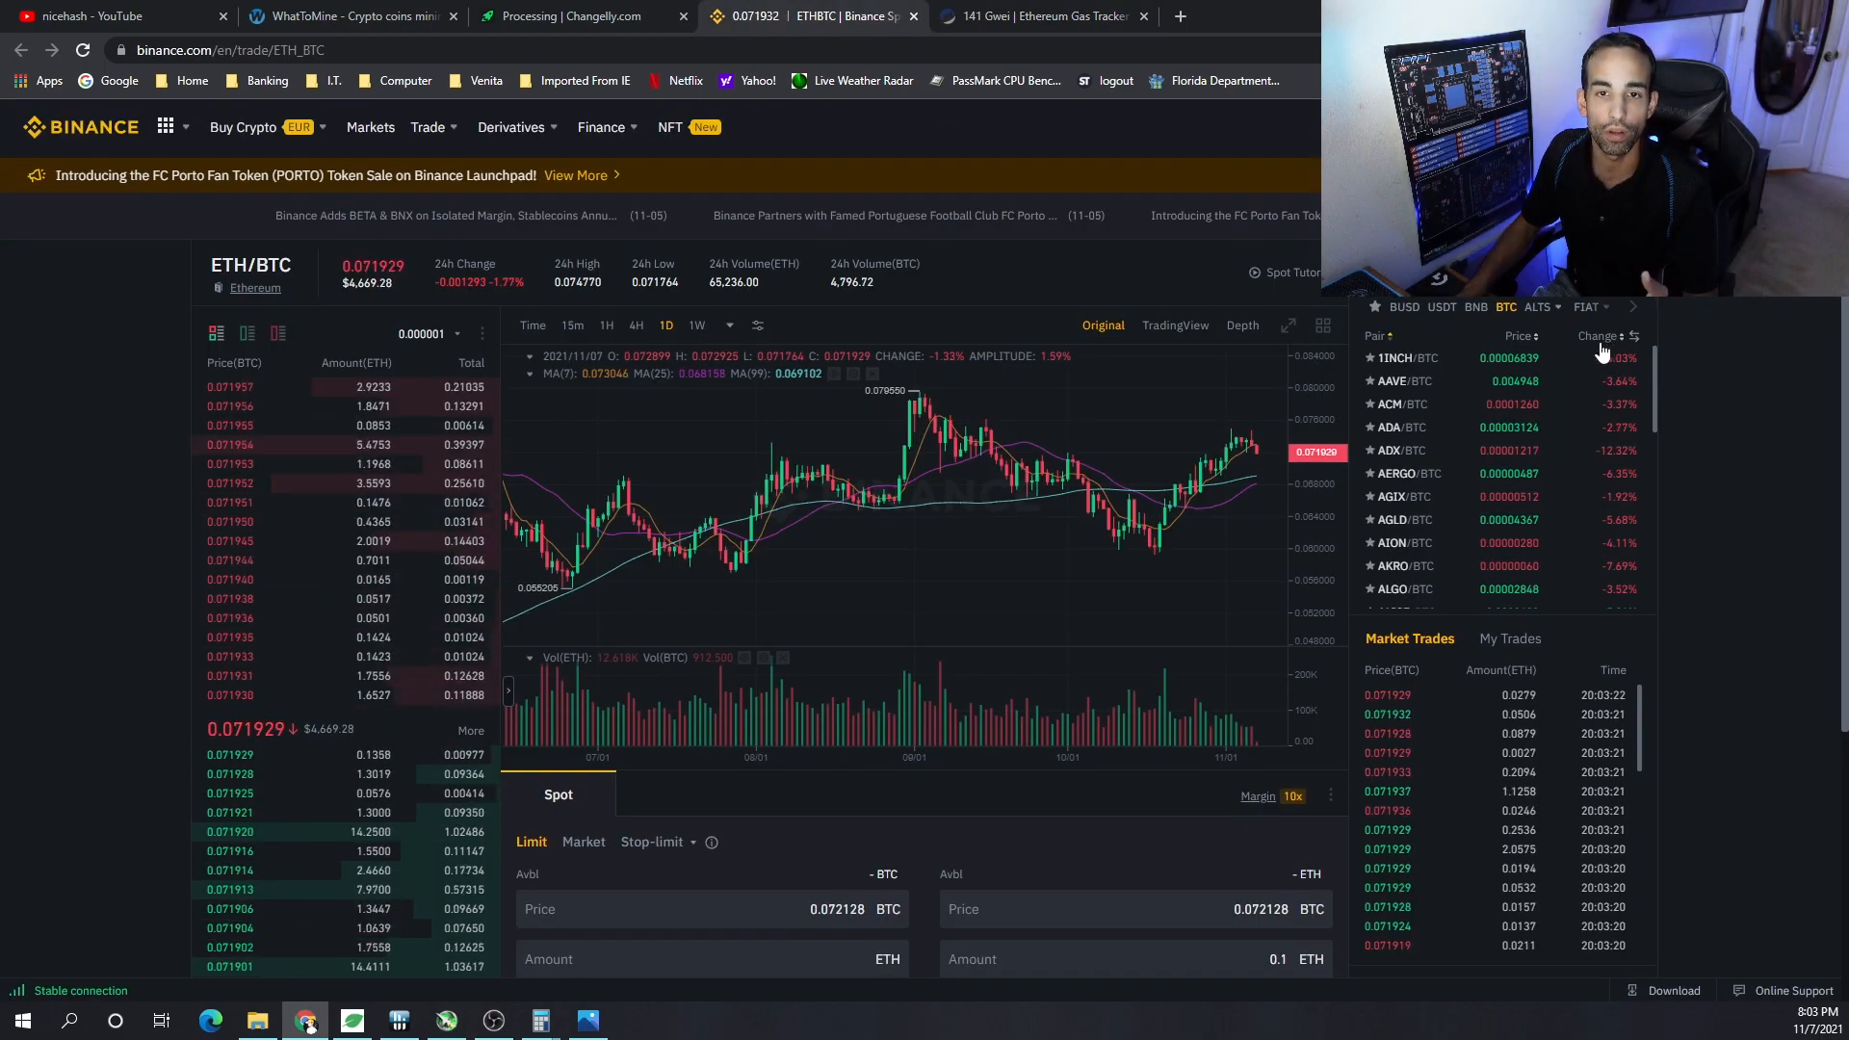
left_click(112, 16)
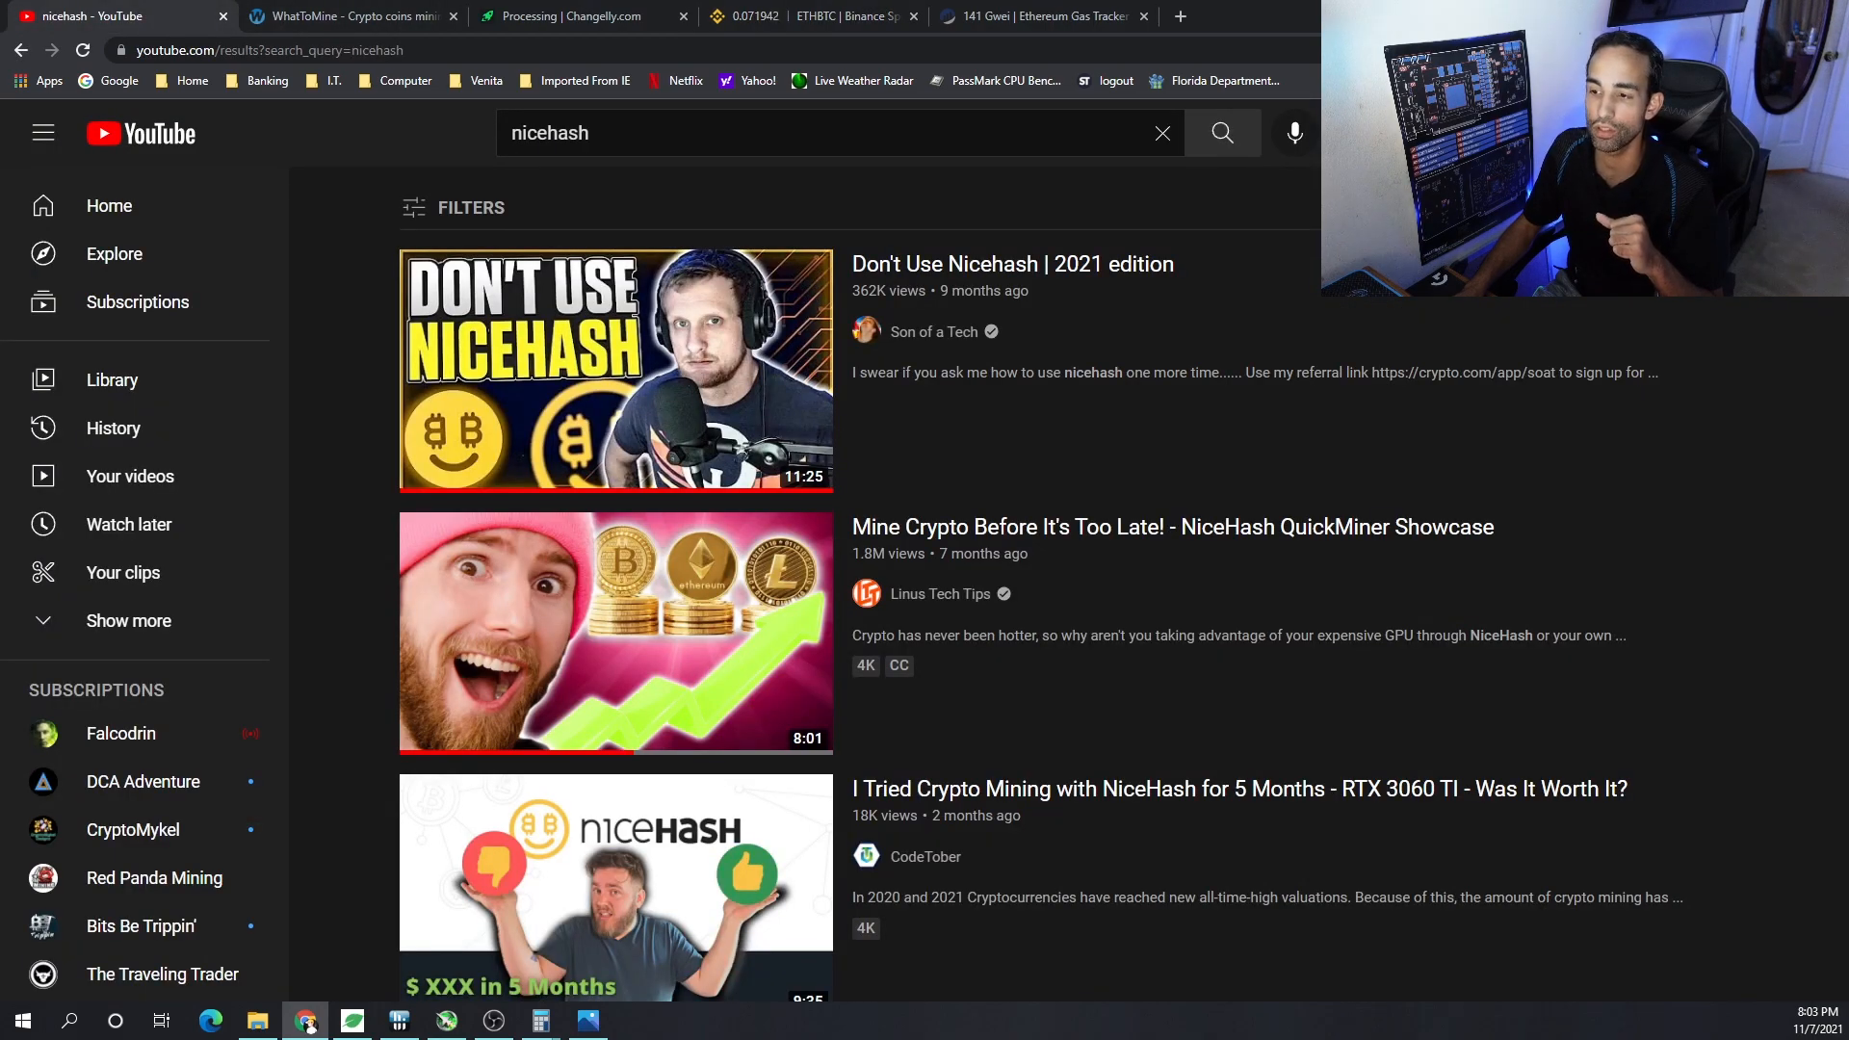